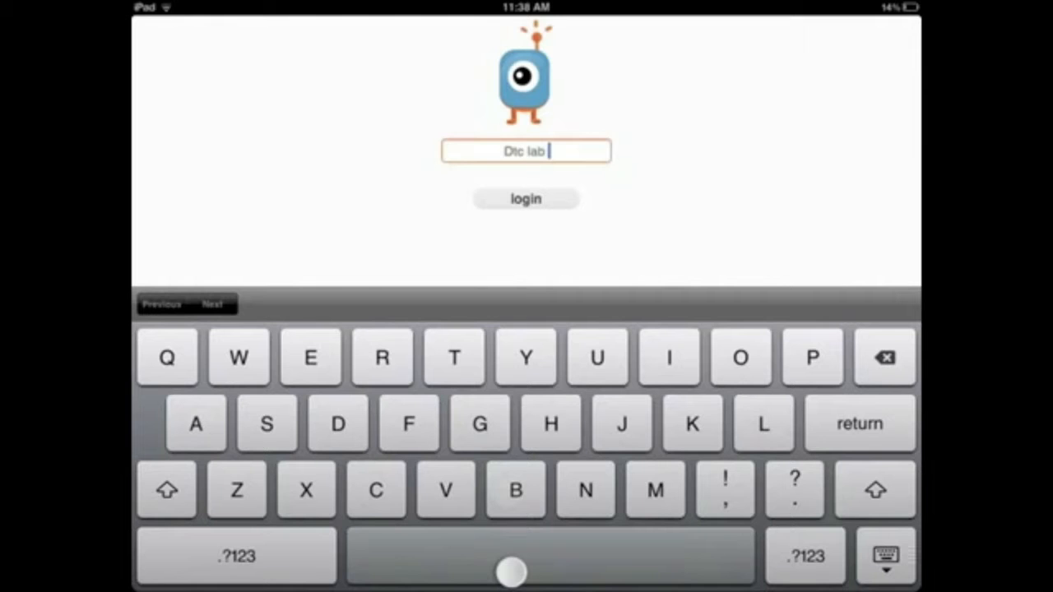
Relaunch ReadingRobot from the home screen and enter the name 'Dtc lab member'
key("home")
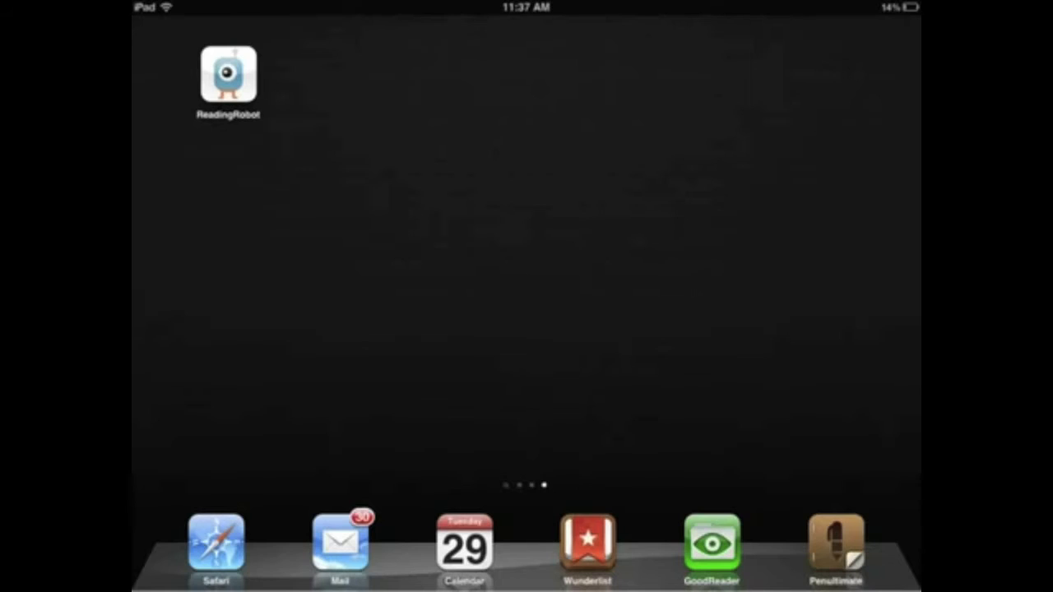
left_click(227, 74)
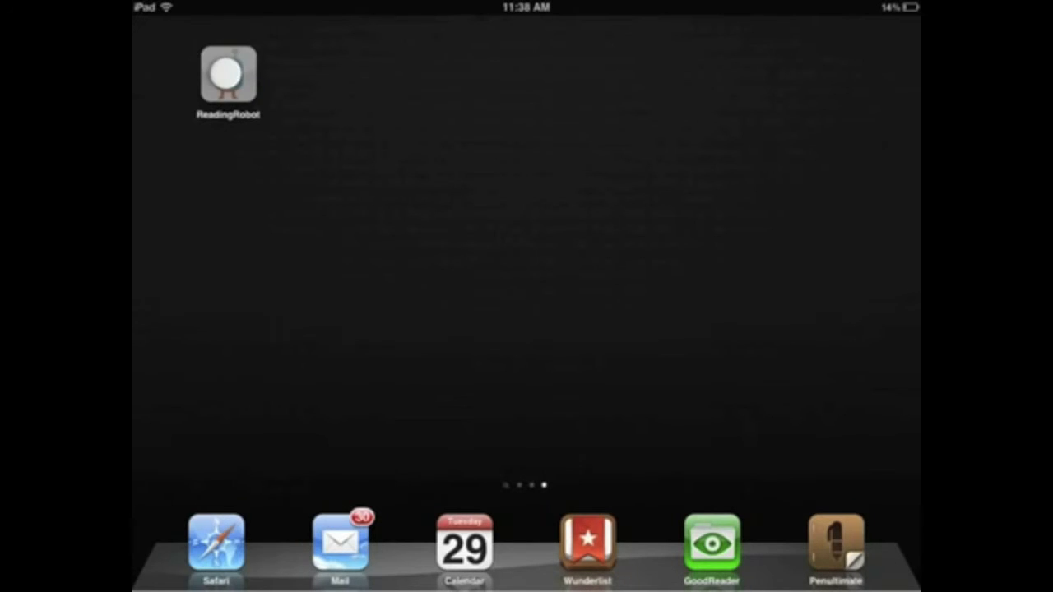
left_click(228, 74)
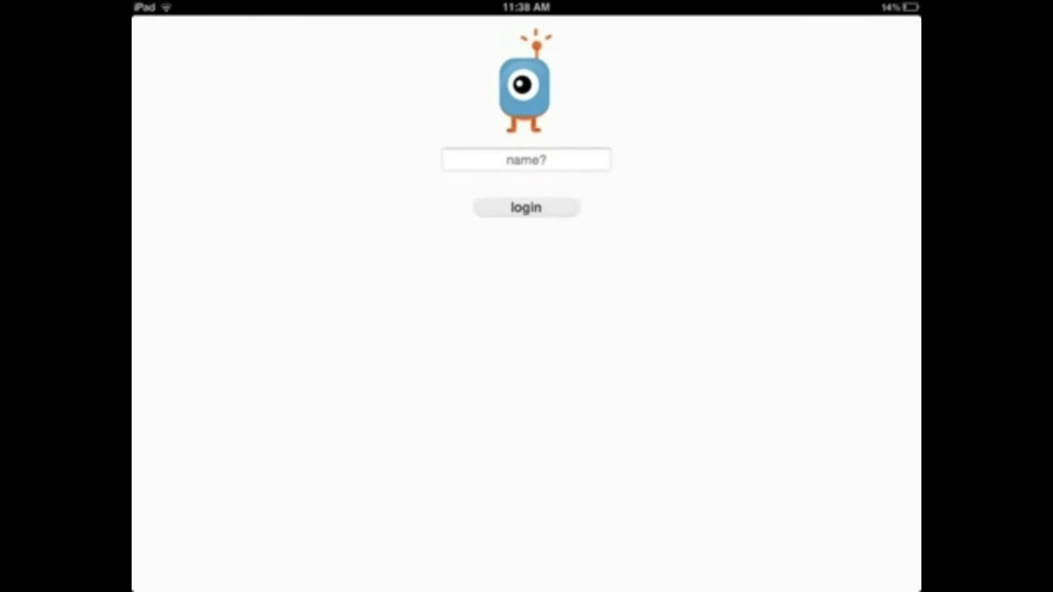
left_click(525, 160)
type("Dtc lab member")
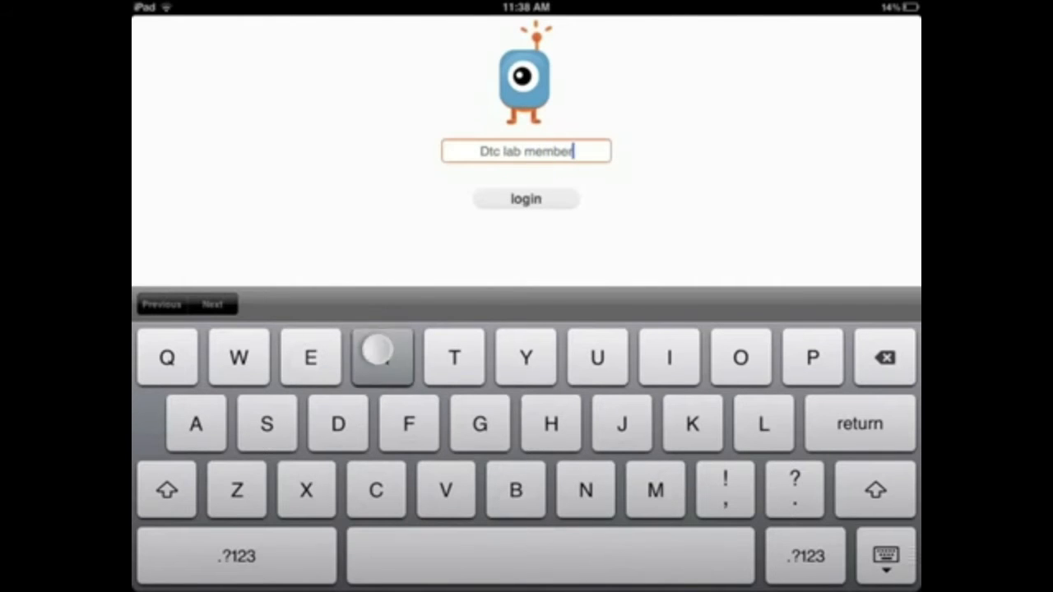
Log in, then open 'Mae Jemison: Making Dreams Come True' to page 1
left_click(526, 199)
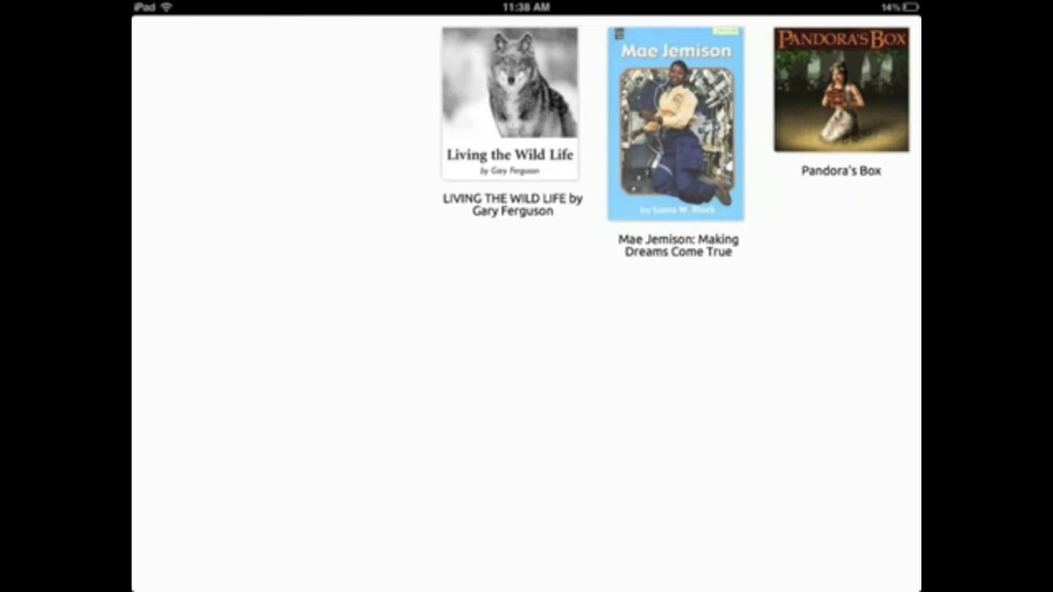
left_click(676, 124)
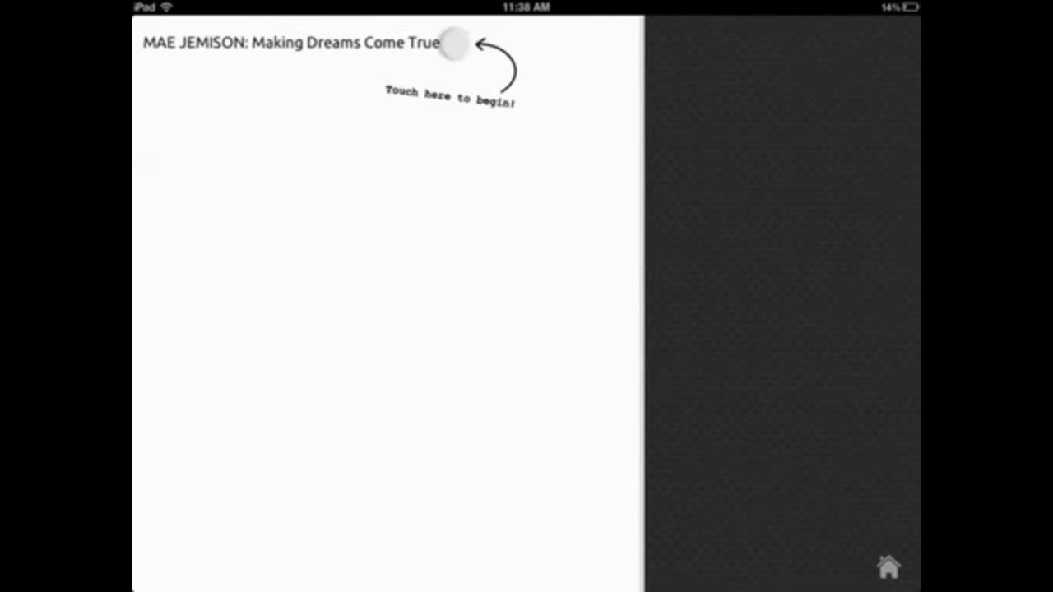
left_click(454, 44)
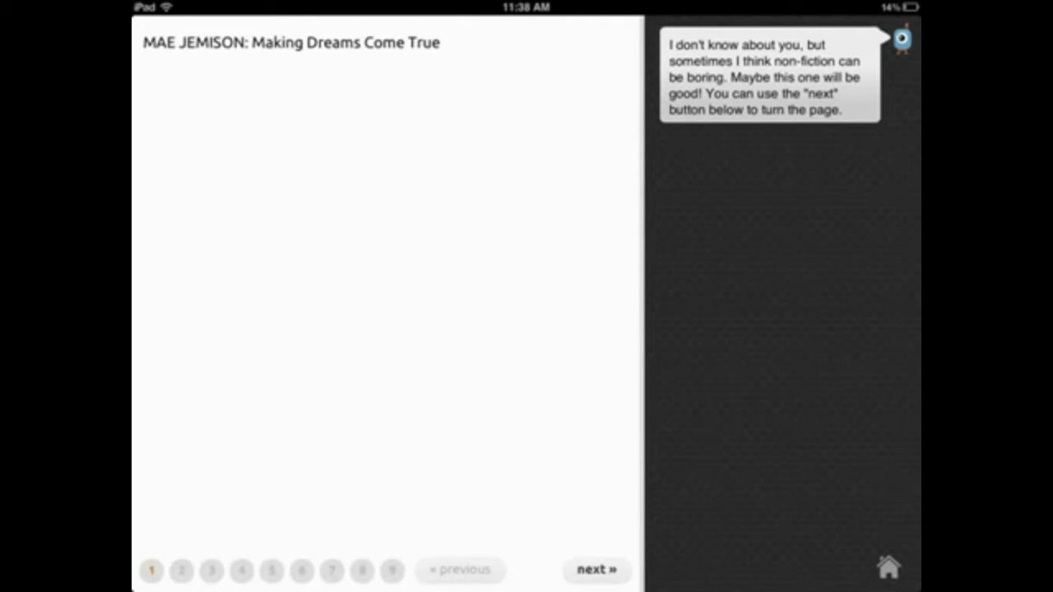
Turn to page 2, where the robot asks why Endeavour was special
left_click(595, 569)
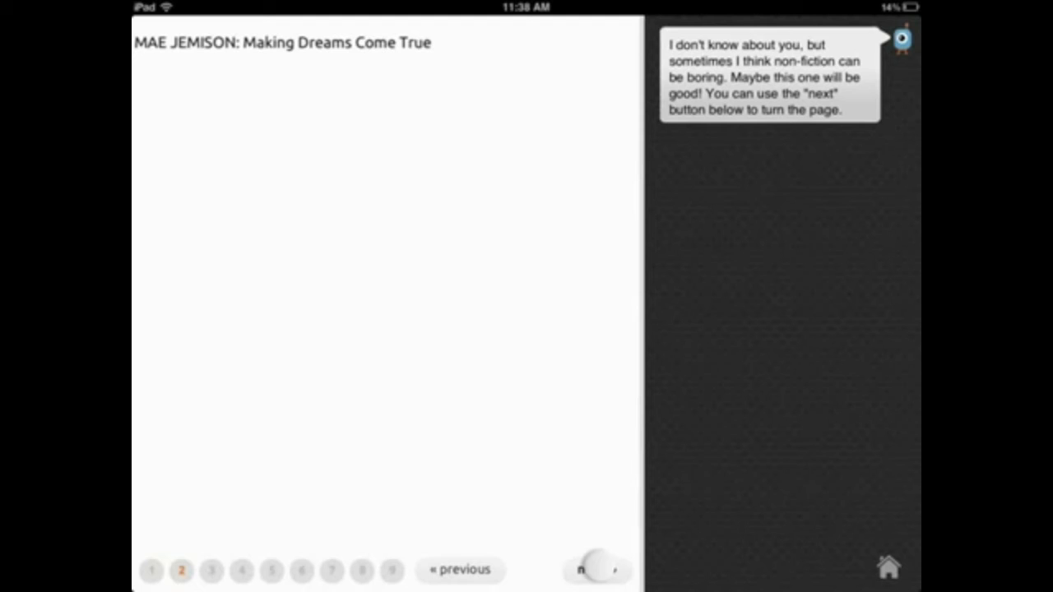
left_click(596, 569)
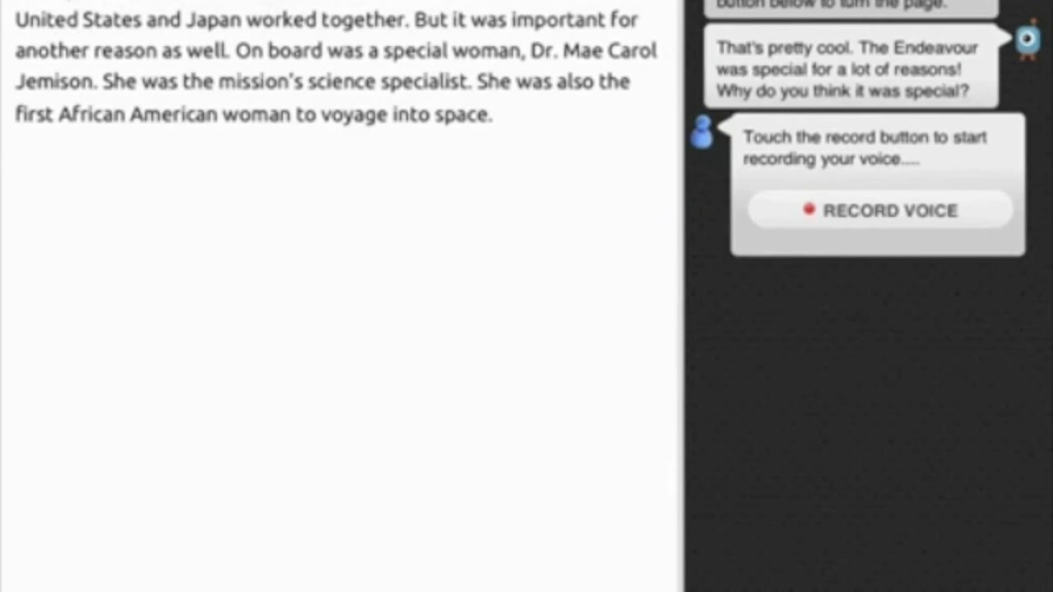
left_click(878, 211)
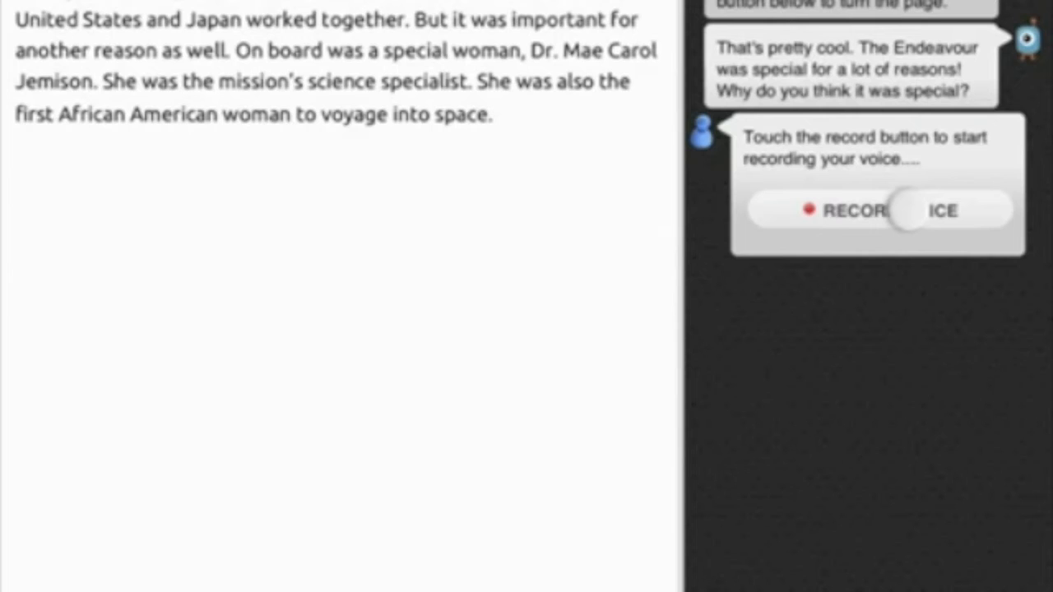
Record and submit a spoken answer about Endeavour, then turn to page 3
left_click(839, 211)
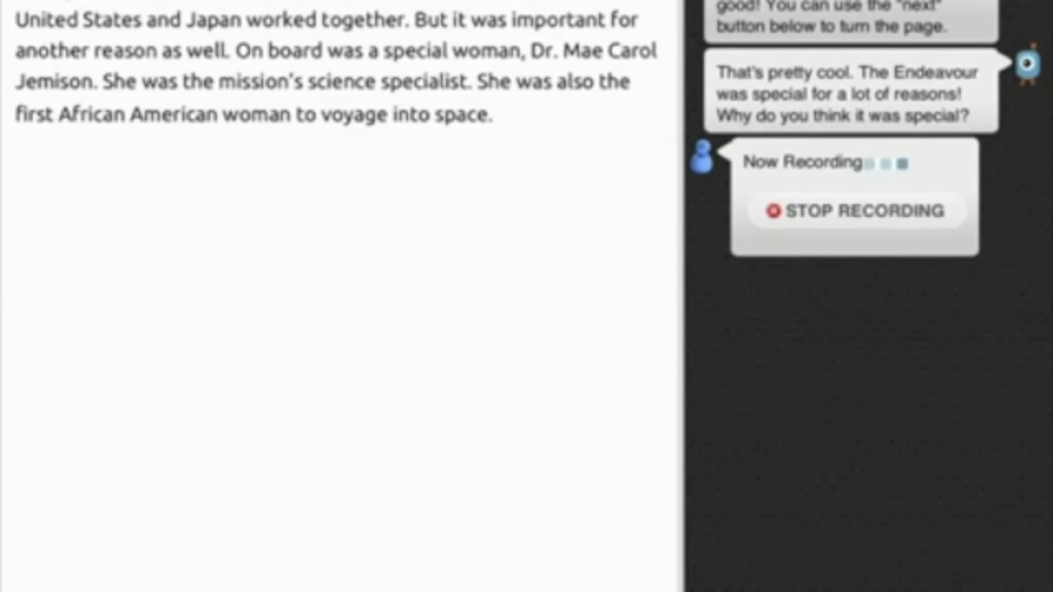
left_click(854, 211)
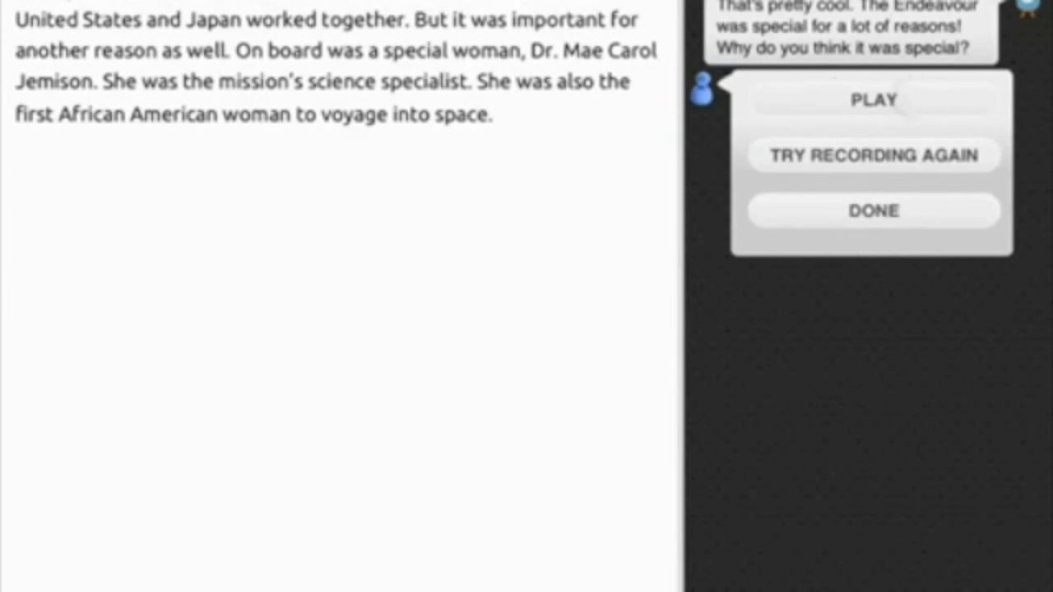
left_click(872, 211)
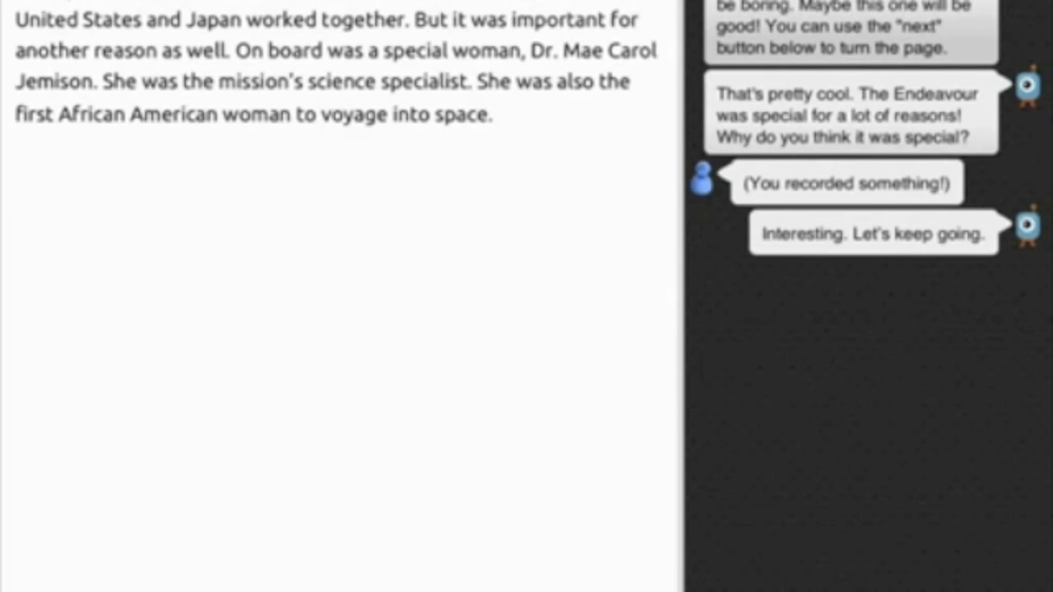
left_click(596, 569)
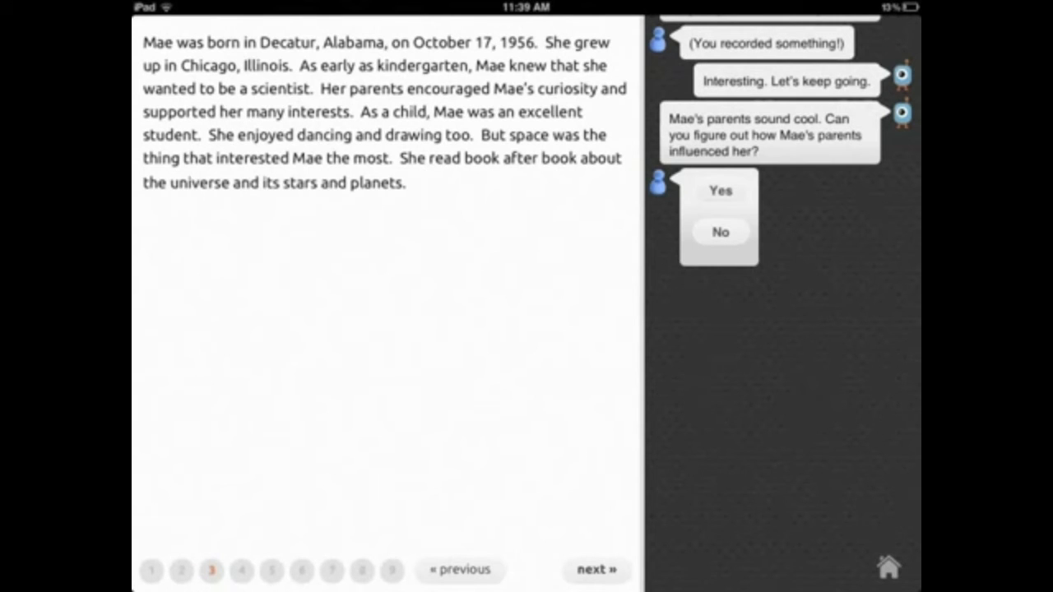
Answer No to the parents question, then choose a multiple-choice answer
left_click(719, 232)
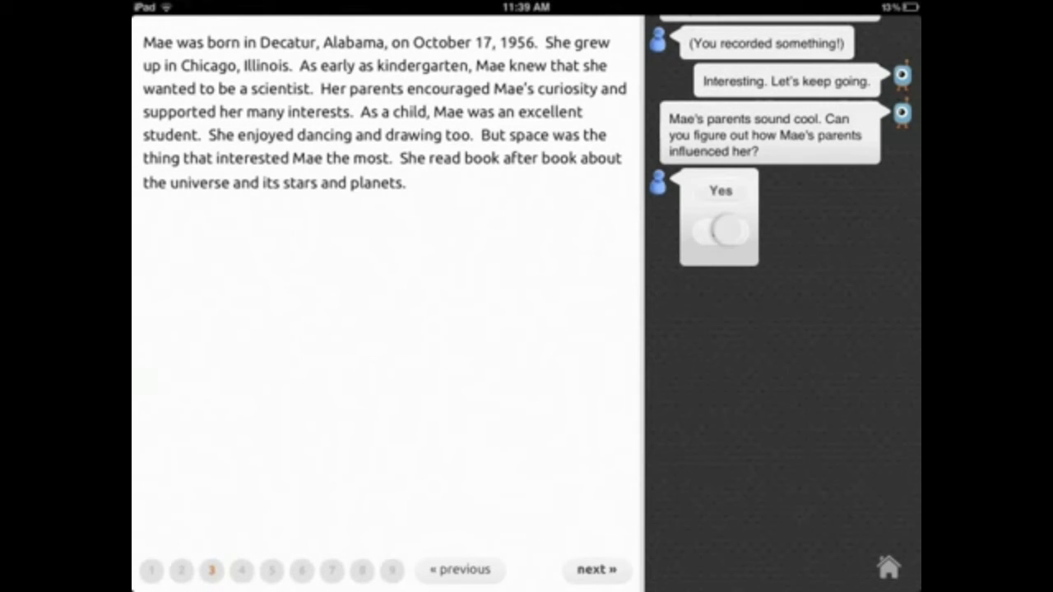
left_click(718, 231)
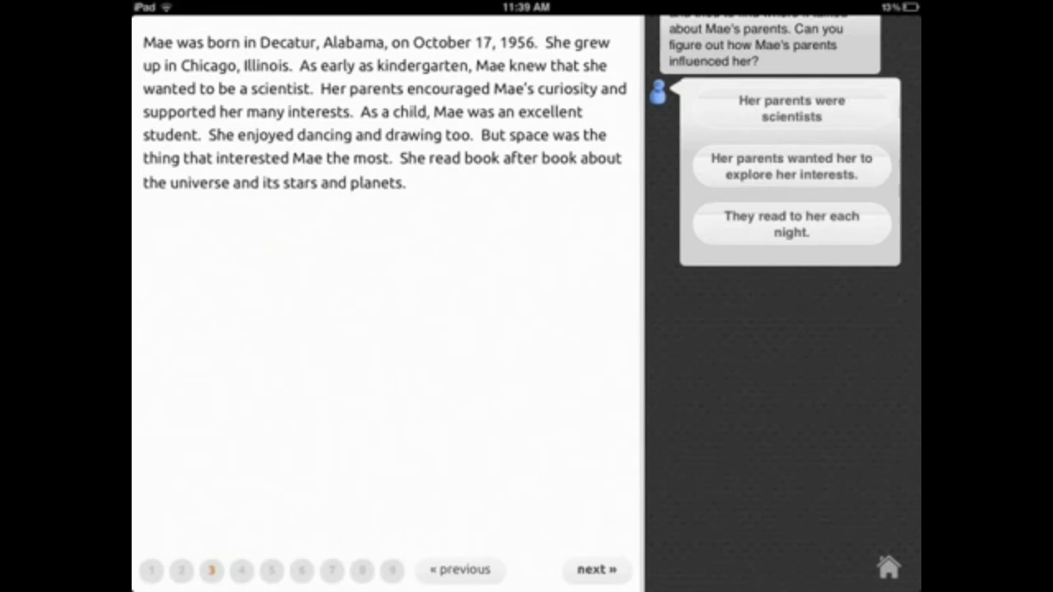
left_click(595, 570)
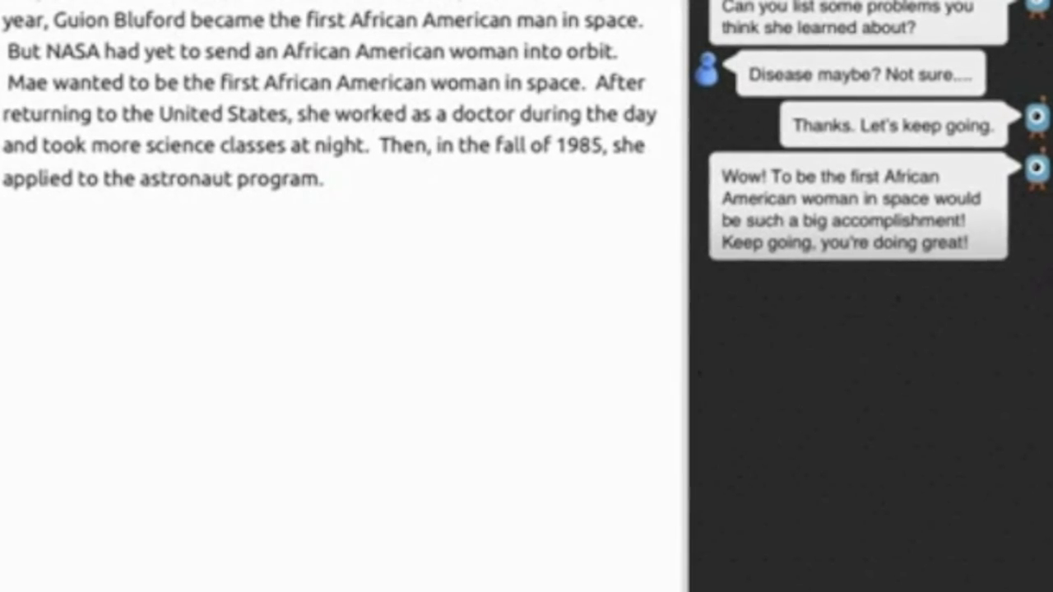